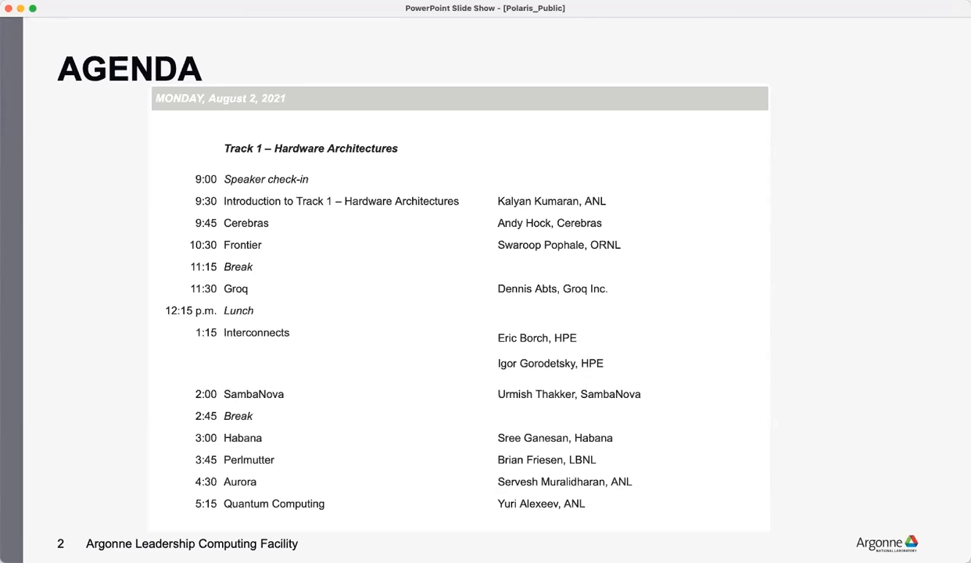
- Advance the slide show from the Agenda to slide 4, Surge of Scientific Machine Learning
key("right")
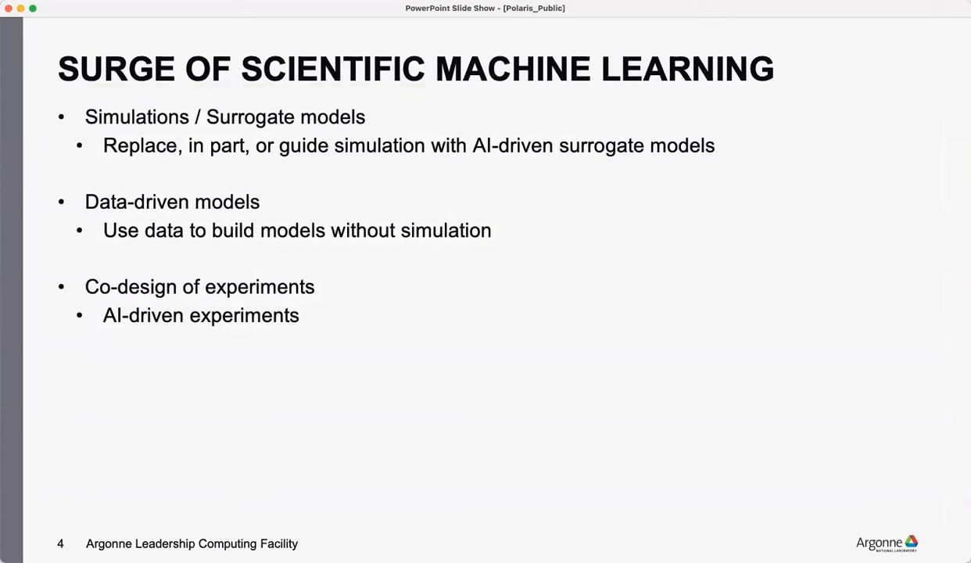
mouse_move(545, 369)
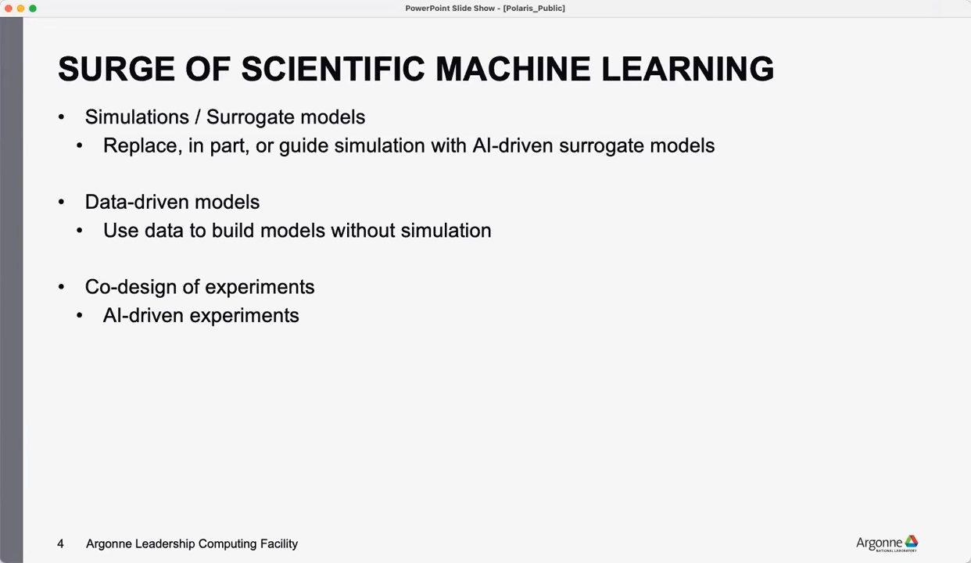
key("right")
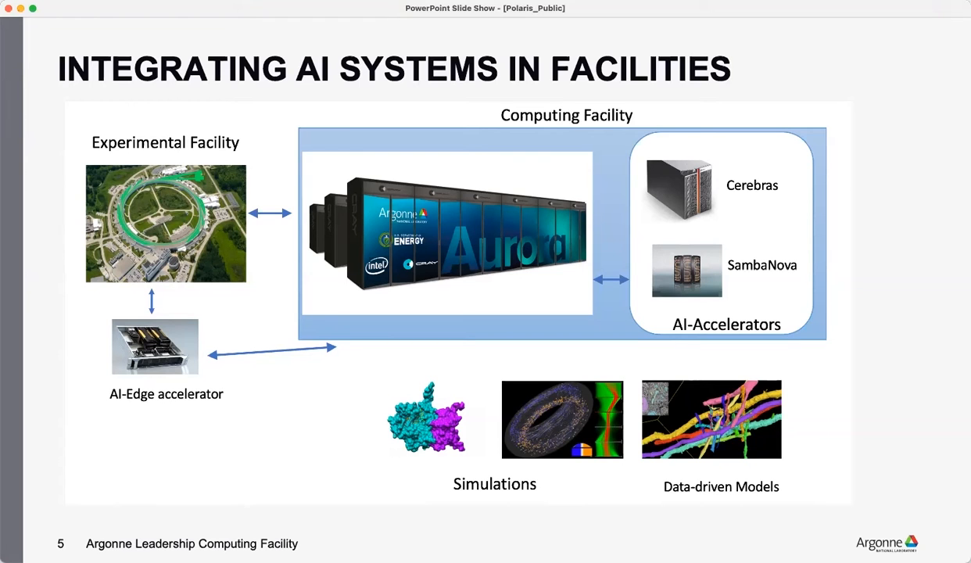
- Advance the slide show to the next slide, Capabilities of AI Systems
key("right")
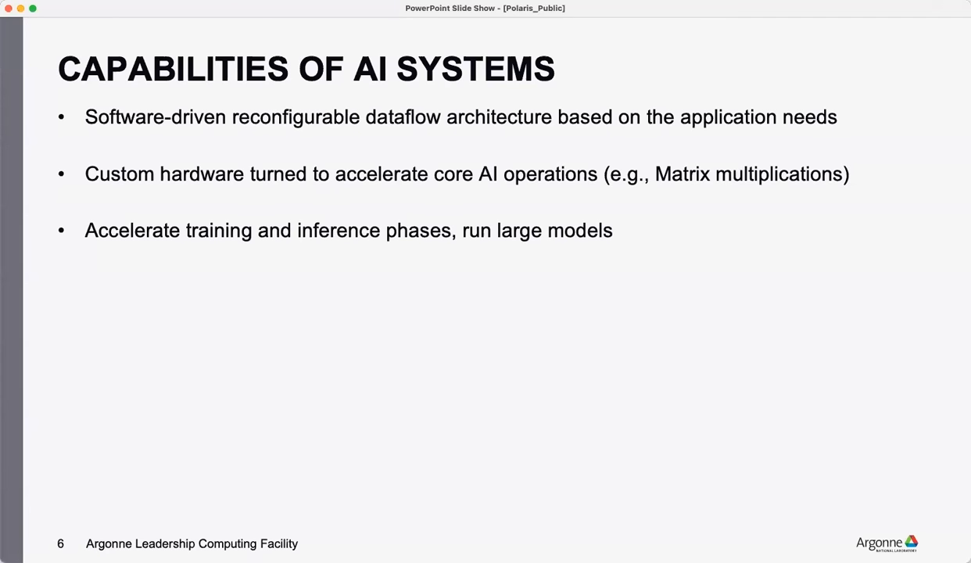
- Advance the slide show to slide 7, ML Hardware
key("right")
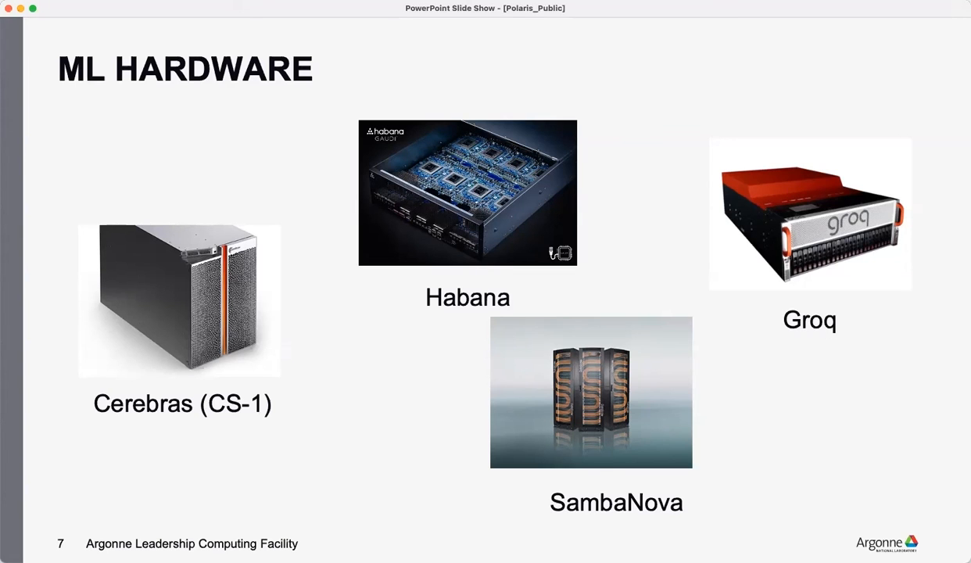
mouse_move(633, 401)
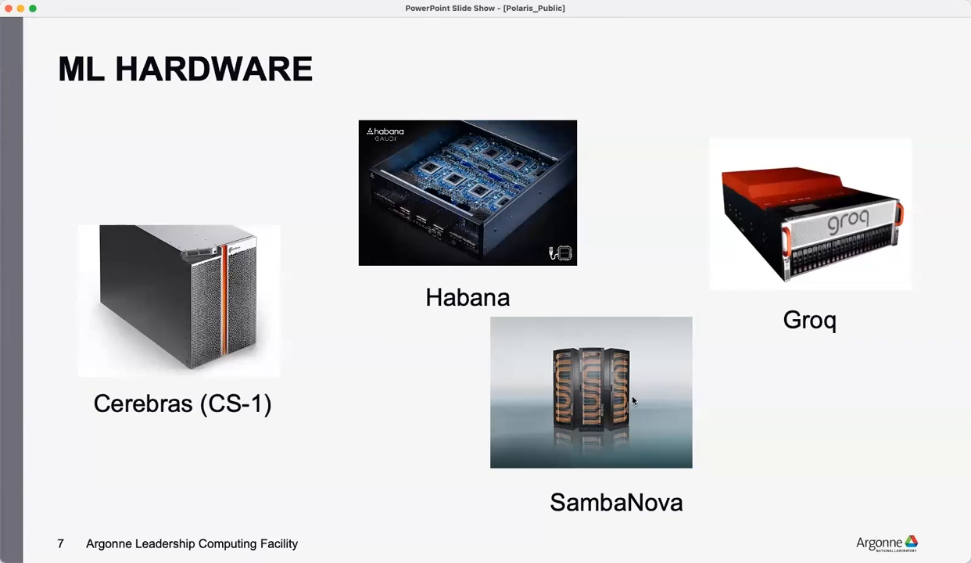
mouse_move(742, 336)
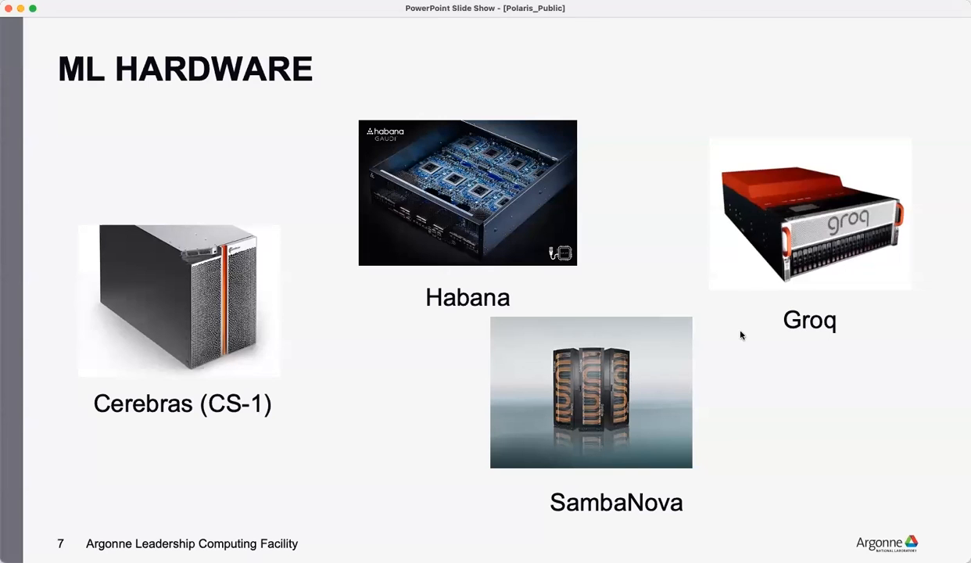